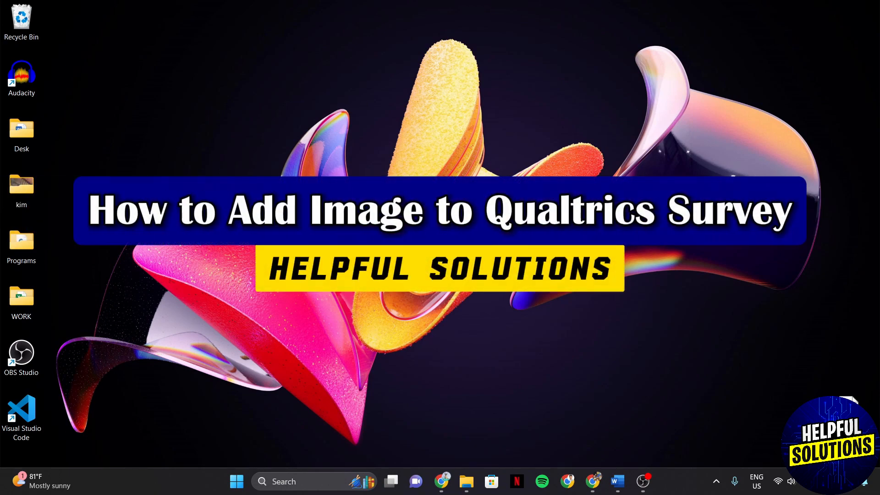
Step: Bring up the Qualtrics projects list showing the six existing surveys
{"action": "left_click", "coordinate": [593, 481]}
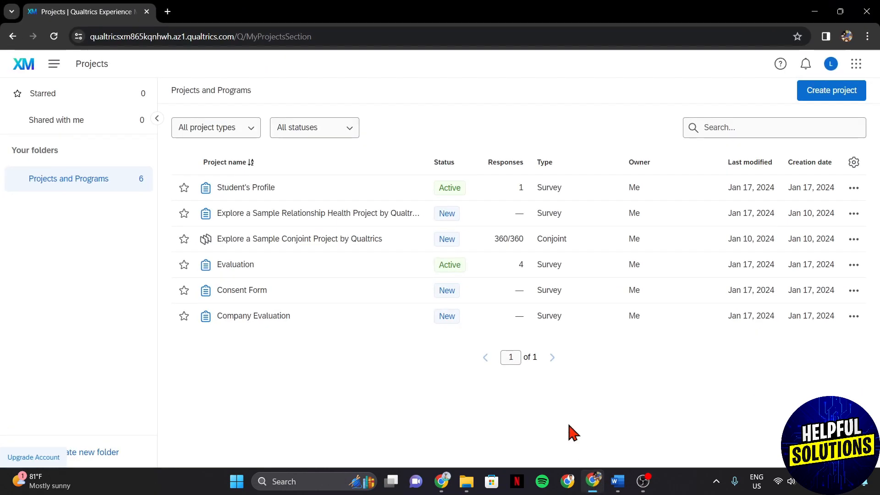
{"action": "mouse_move", "coordinate": [492, 404]}
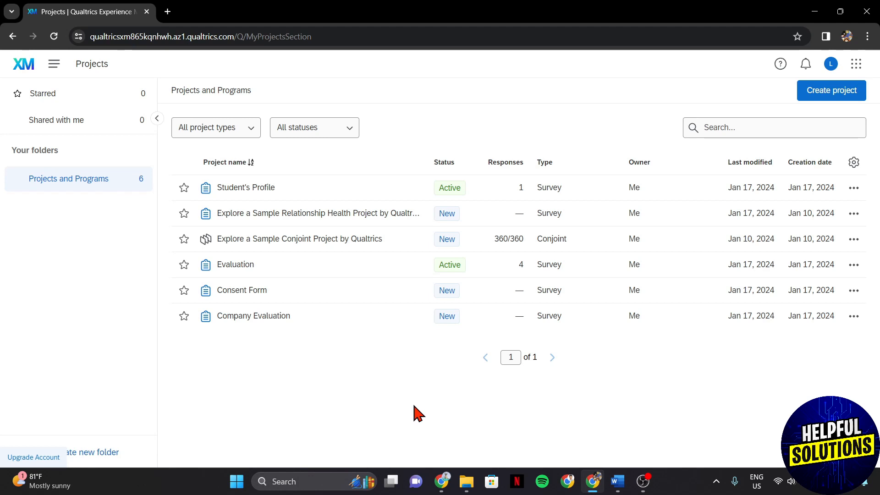
Step: Open the Company Evaluation project in the survey builder
{"action": "left_click", "coordinate": [252, 315]}
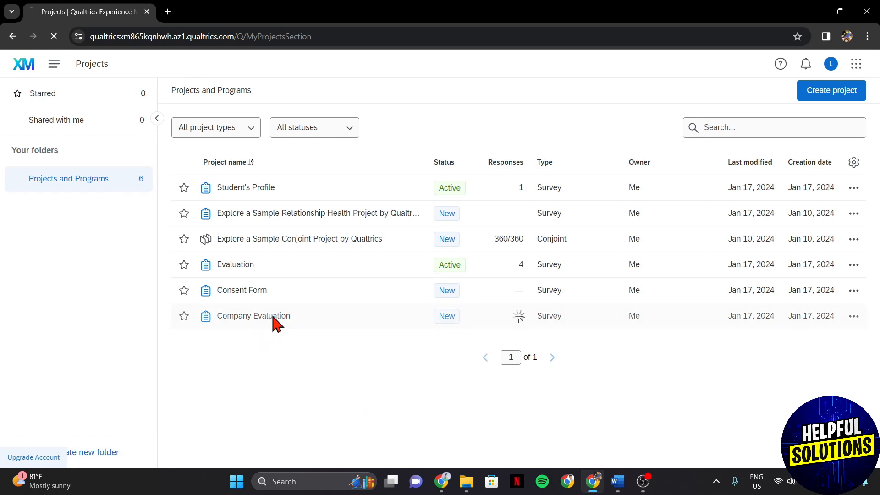
{"action": "left_click", "coordinate": [253, 315]}
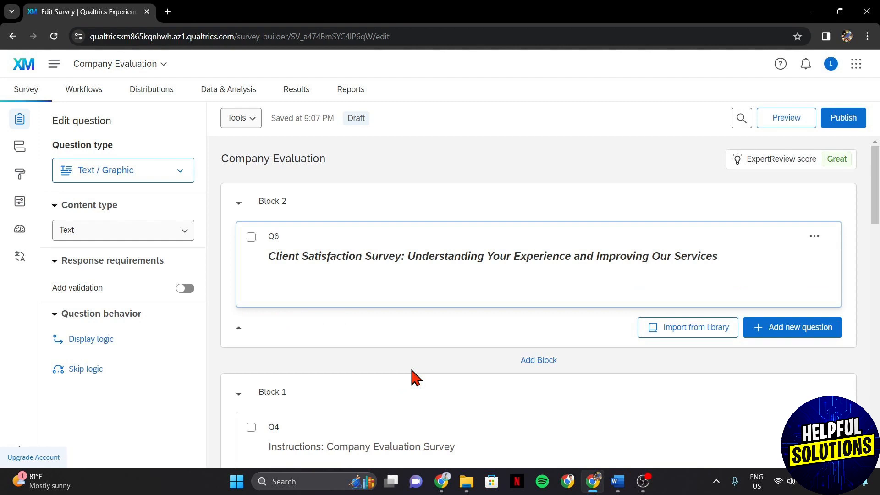
{"action": "mouse_move", "coordinate": [538, 360]}
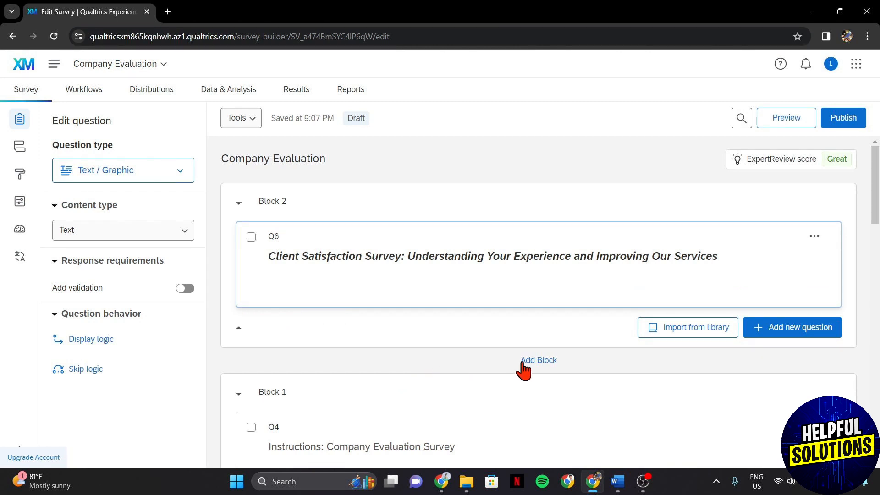
Step: Add Block 3 after Block 2 and insert a blank question Q7 into it
{"action": "left_click", "coordinate": [538, 360]}
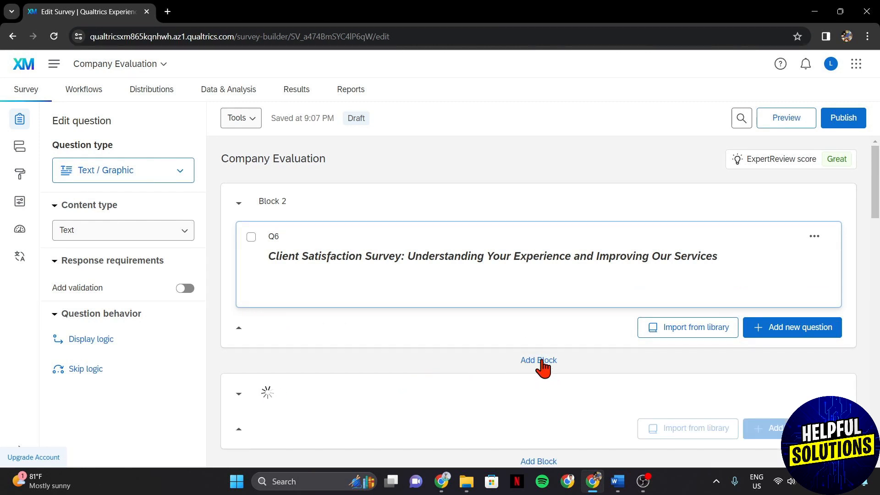
{"action": "left_click", "coordinate": [537, 360]}
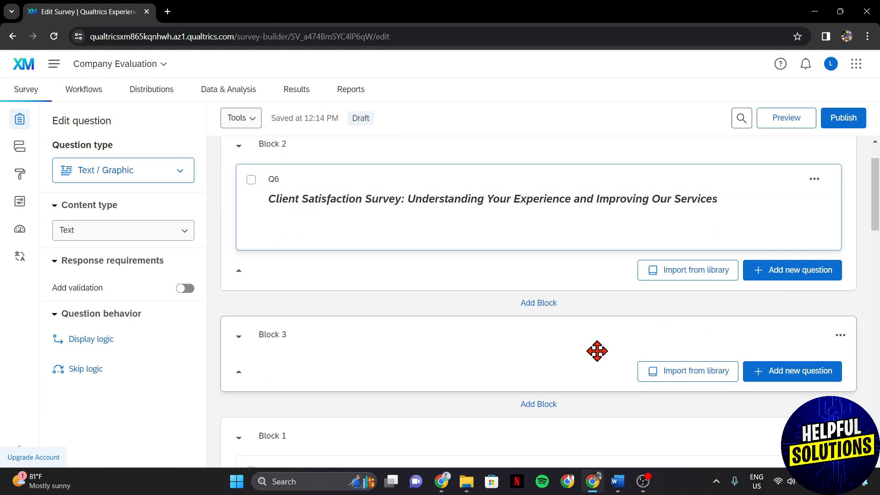
{"action": "scroll", "scroll_direction": "down", "scroll_amount": 3}
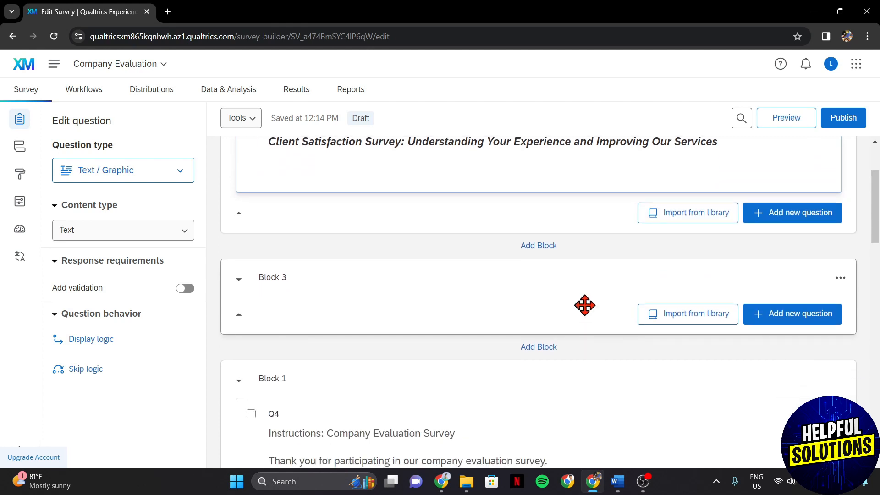
{"action": "left_click", "coordinate": [792, 313]}
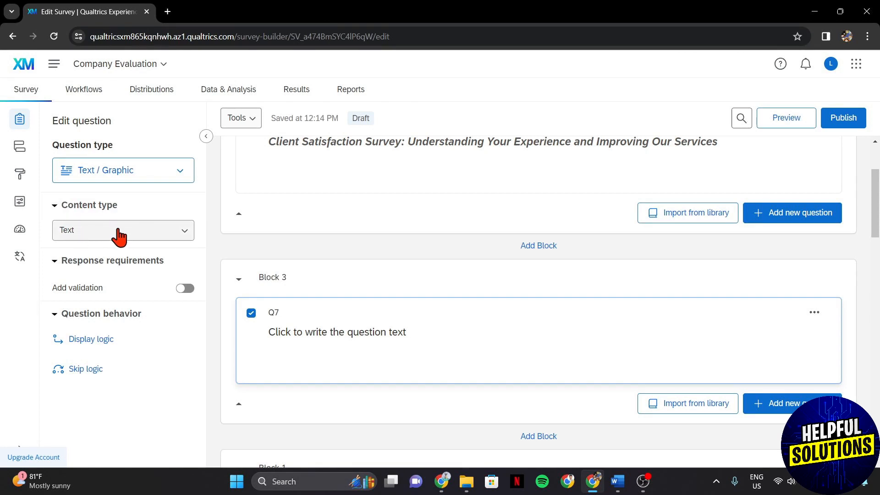
Step: Set Q7's content type to Graphic and start uploading a new graphic
{"action": "left_click", "coordinate": [123, 229]}
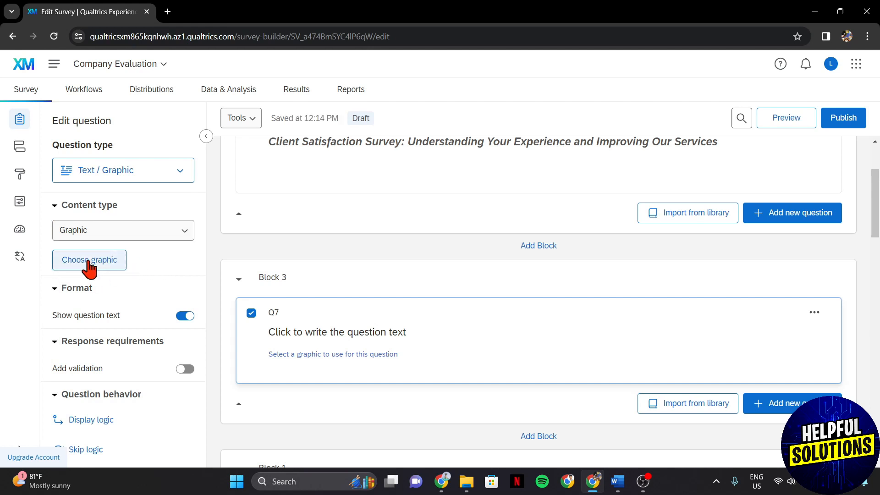
{"action": "left_click", "coordinate": [89, 260]}
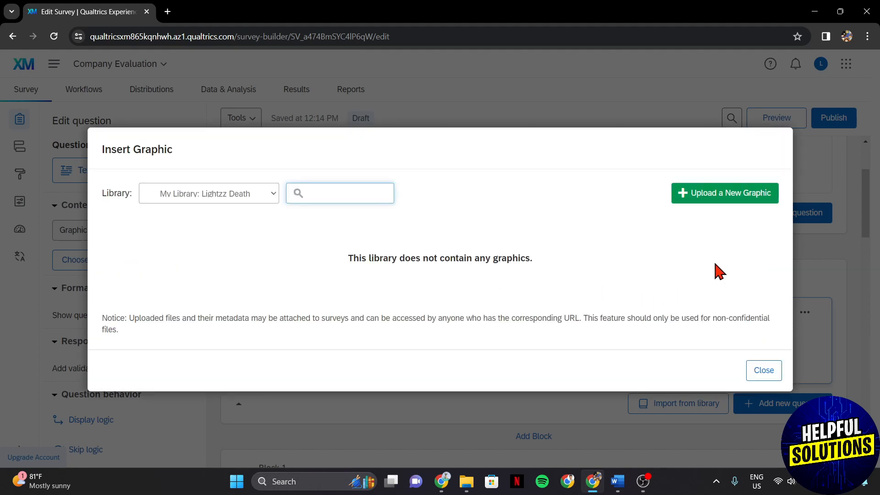
{"action": "left_click", "coordinate": [724, 193]}
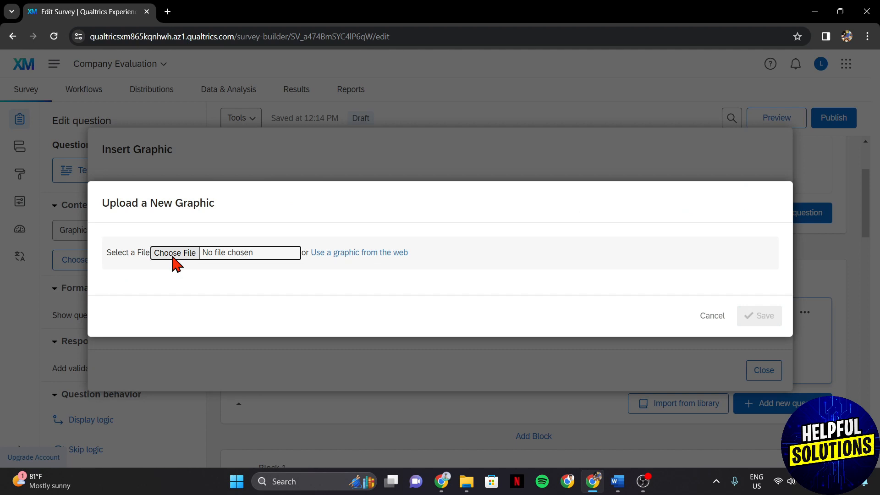
Step: Load the Helpful Solutions logo PNG from Pictures into the upload form
{"action": "left_click", "coordinate": [174, 252]}
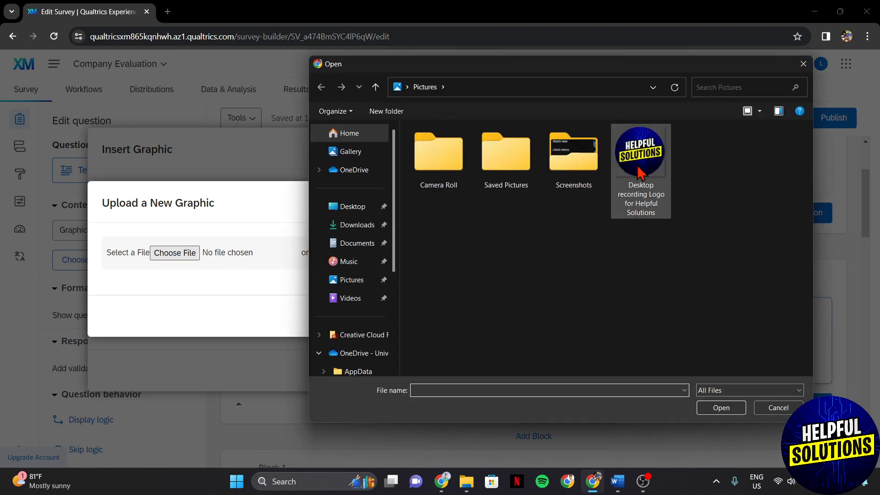
{"action": "left_click", "coordinate": [640, 154]}
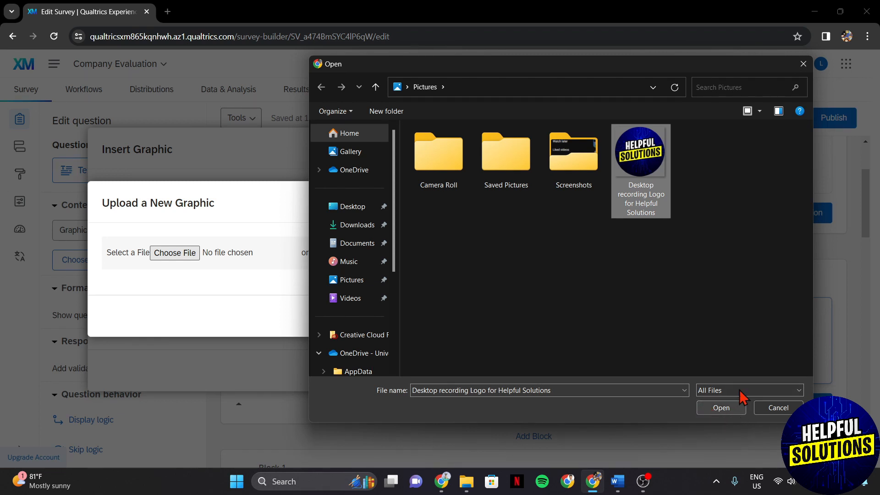
{"action": "left_click", "coordinate": [720, 408]}
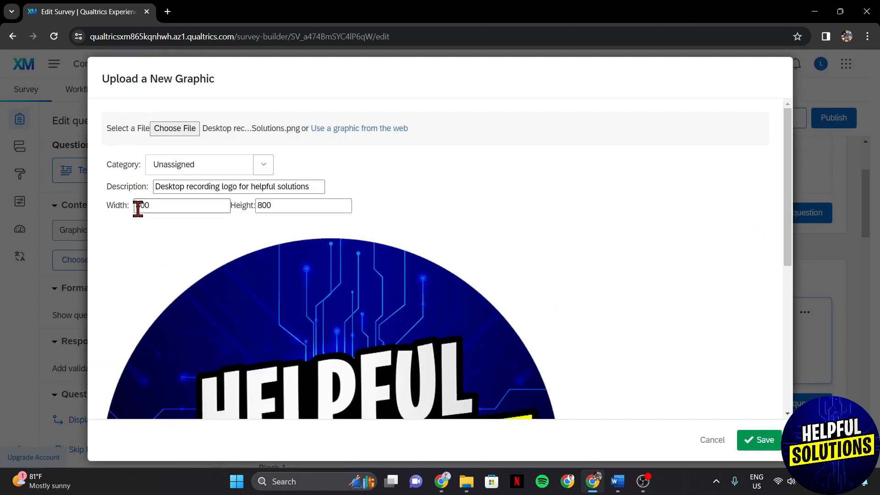
Step: Set the logo width to 200 and save the graphic into Q7
{"action": "type", "text": "200"}
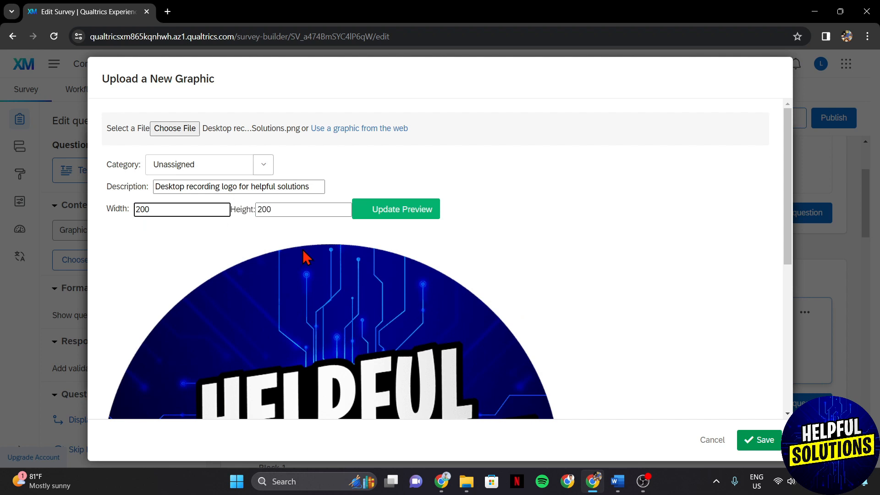
{"action": "left_click", "coordinate": [759, 439]}
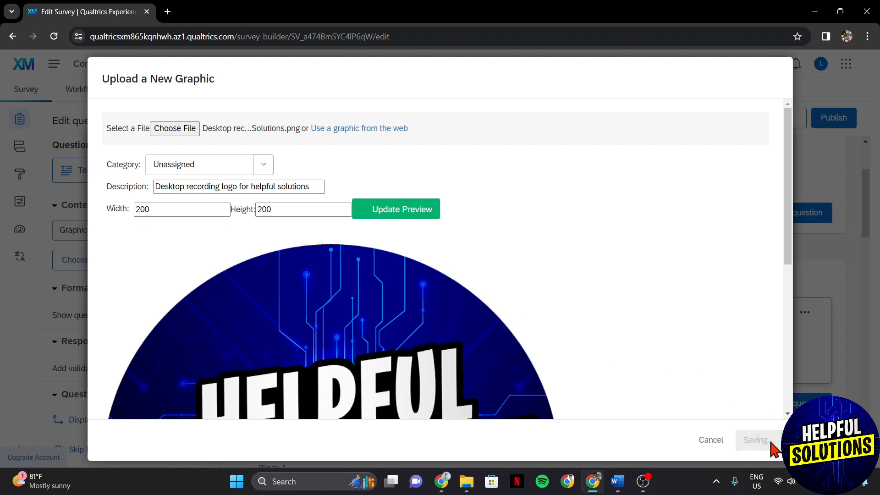
{"action": "left_click", "coordinate": [755, 440]}
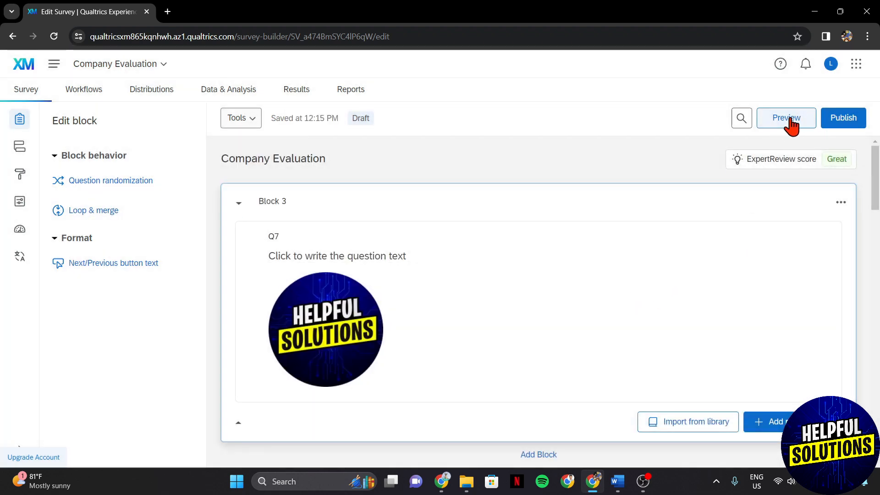
Step: Preview the Company Evaluation survey as a respondent in a new tab
{"action": "left_click", "coordinate": [785, 118]}
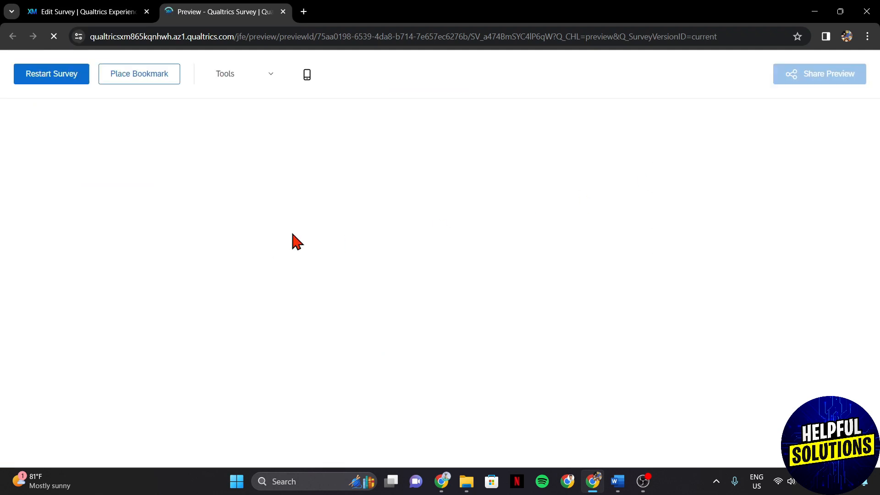